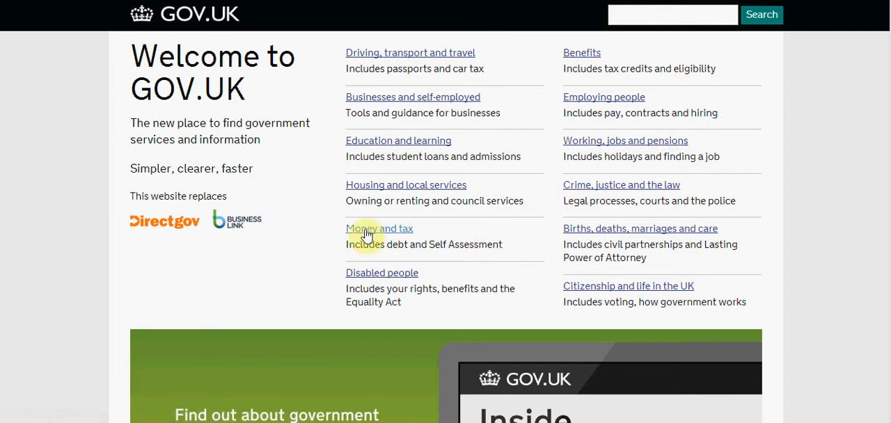
mouse_move(180, 226)
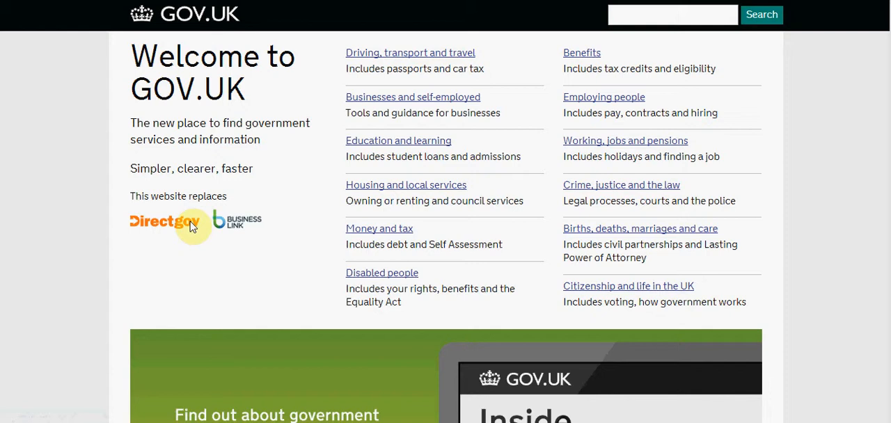
mouse_move(341, 185)
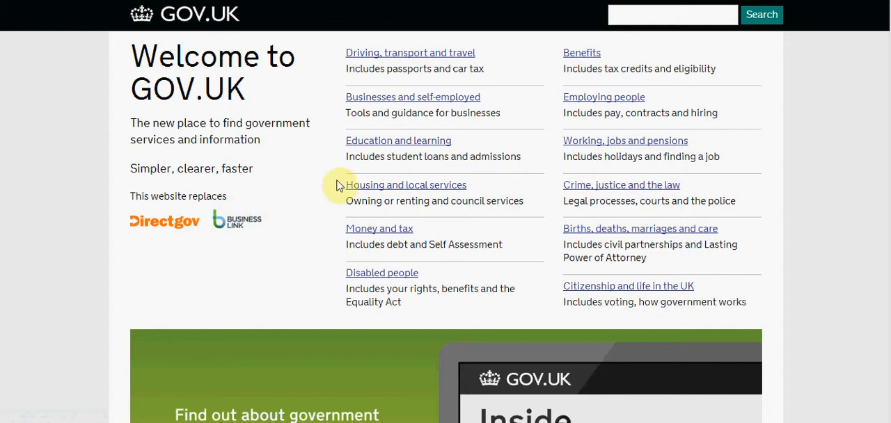
mouse_move(576, 63)
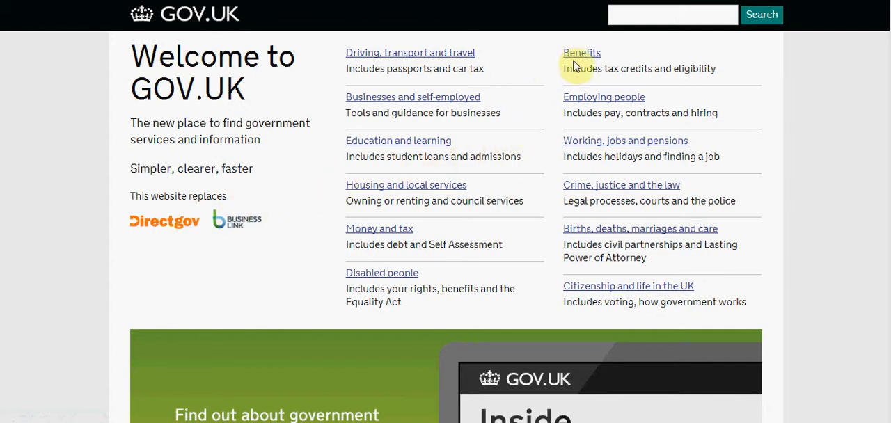
Go to the Benefits topic page from the GOV.UK home page.
click(581, 52)
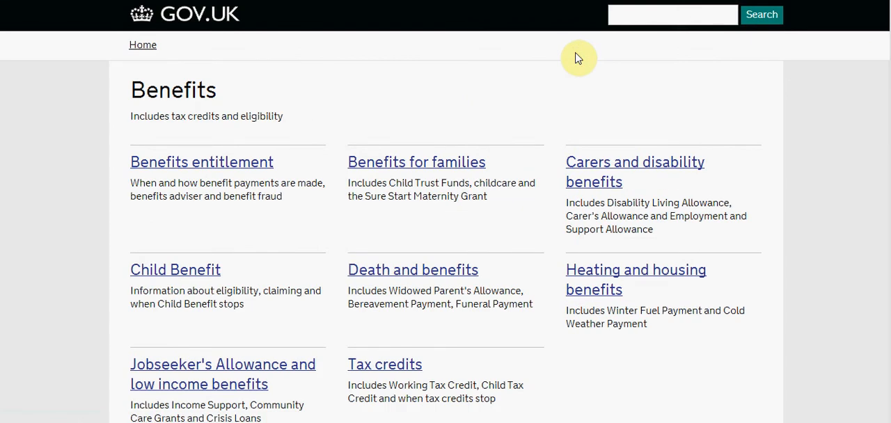
mouse_move(539, 72)
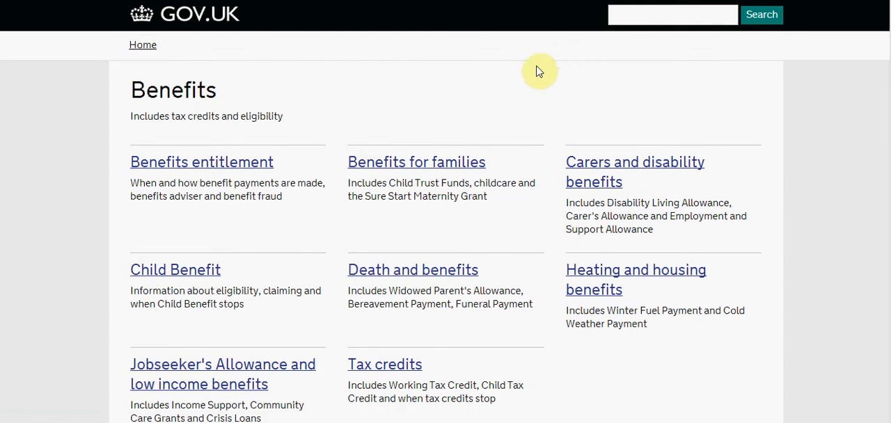
mouse_move(330, 233)
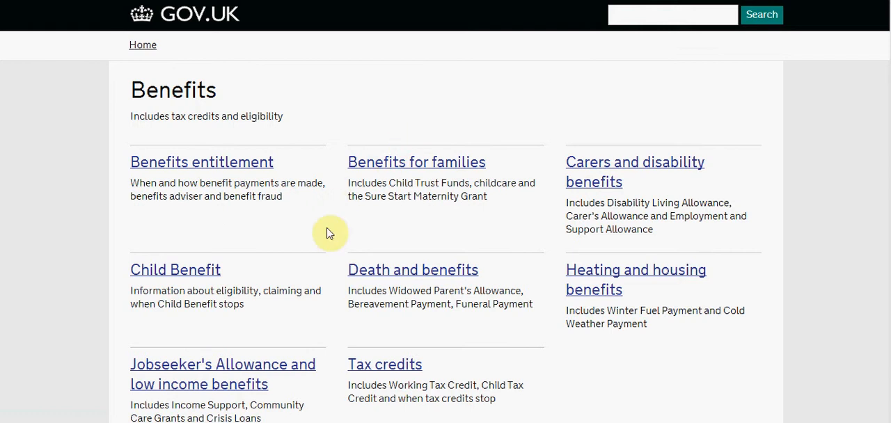
mouse_move(230, 374)
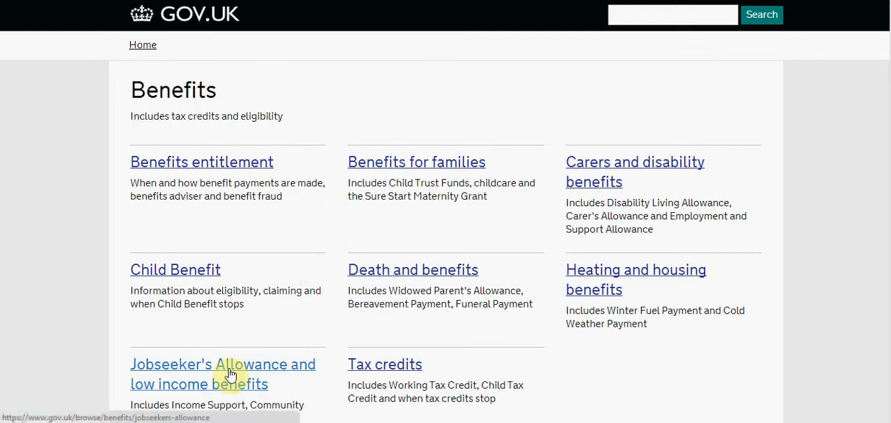
Open 'Jobseeker's Allowance and low income benefits' and scroll through its benefits list and back up.
click(222, 364)
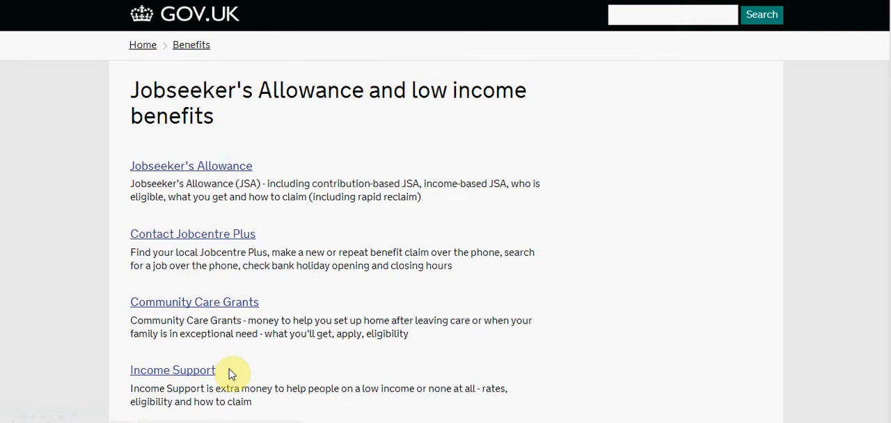
scroll(down, 3)
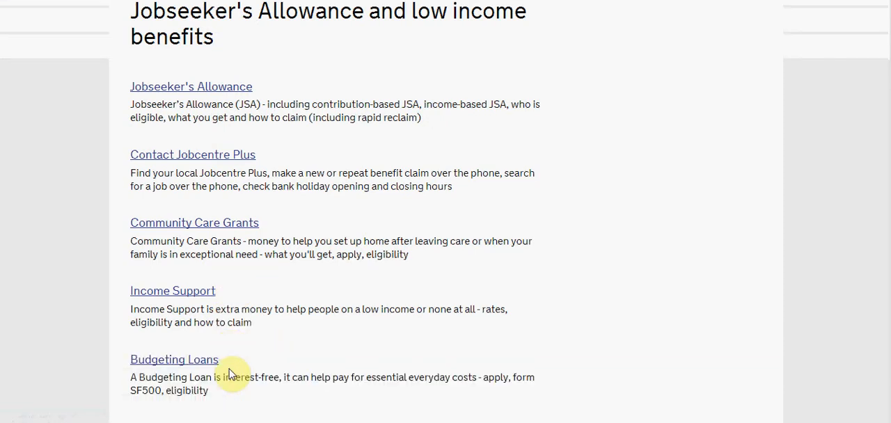
scroll(down, 3)
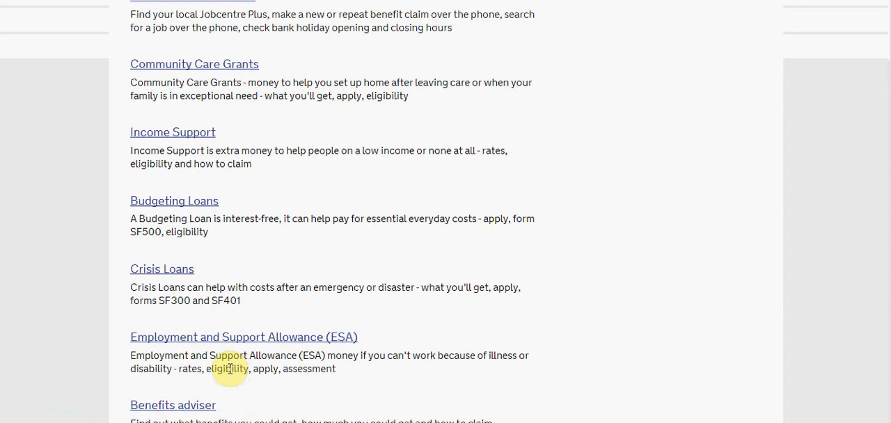
scroll(down, 3)
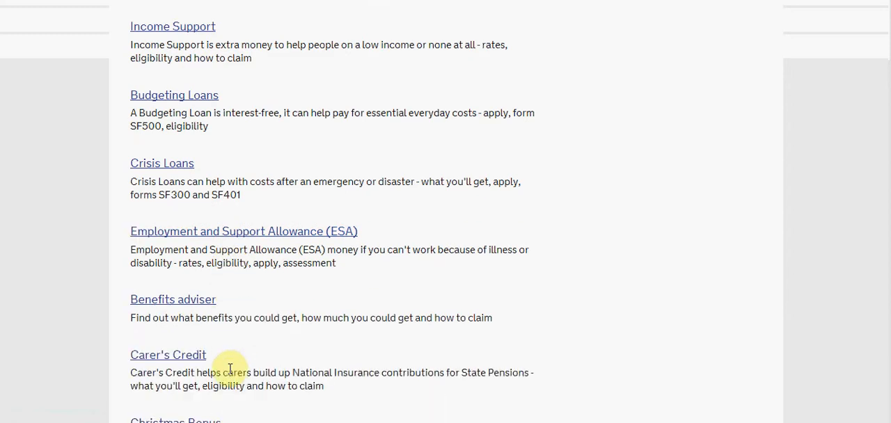
scroll(down, 3)
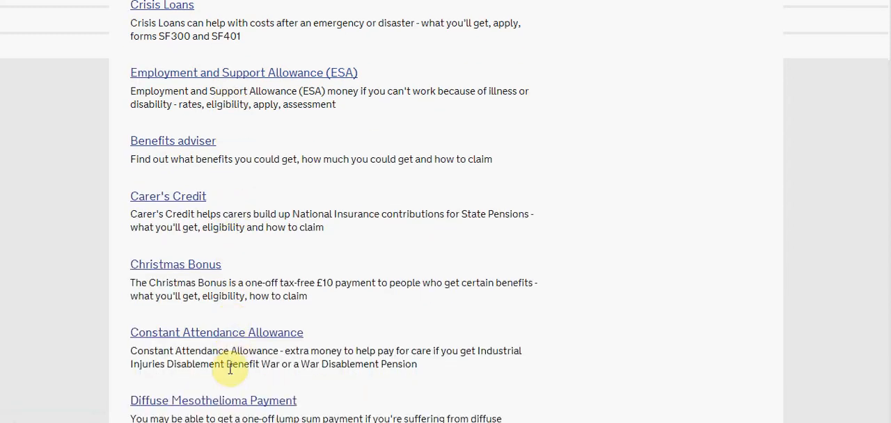
scroll(down, 3)
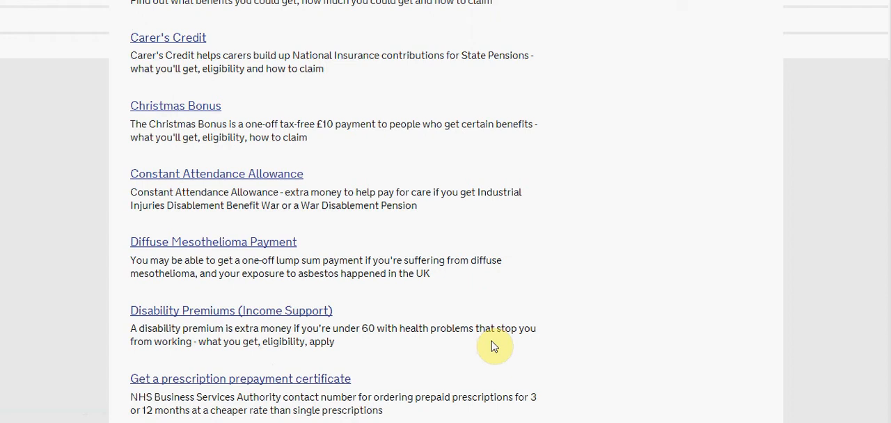
scroll(down, 3)
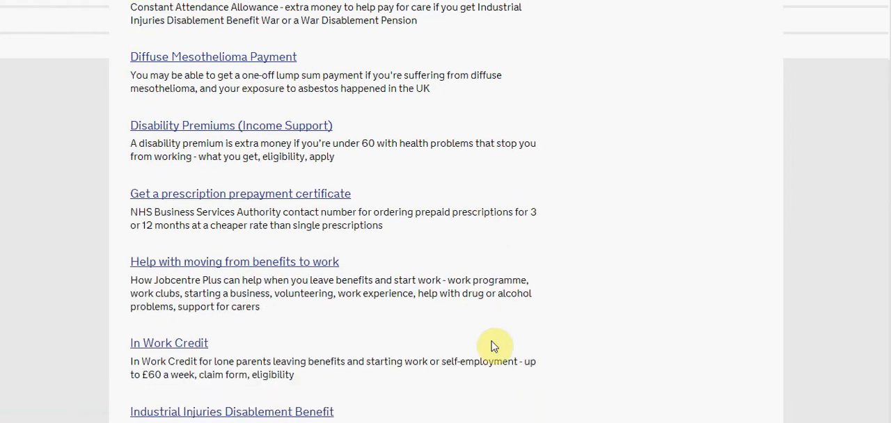
mouse_move(328, 341)
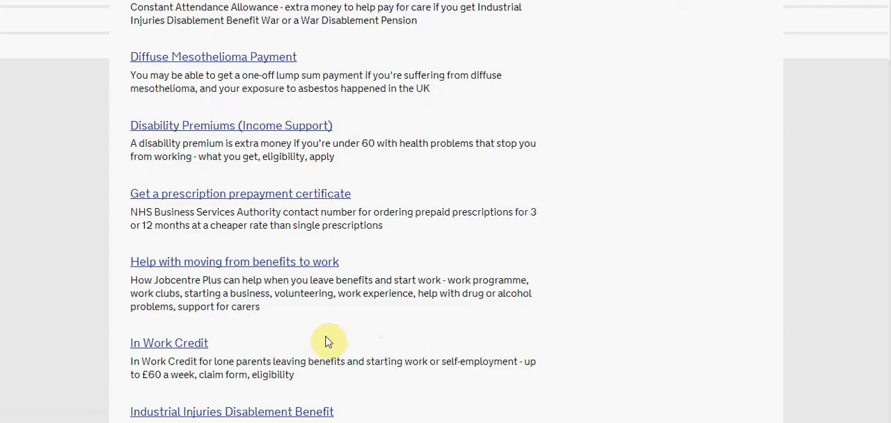
mouse_move(243, 348)
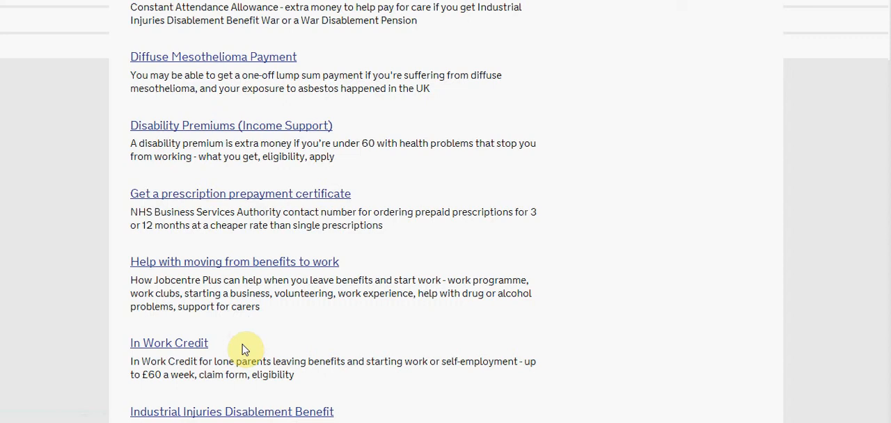
scroll(down, 3)
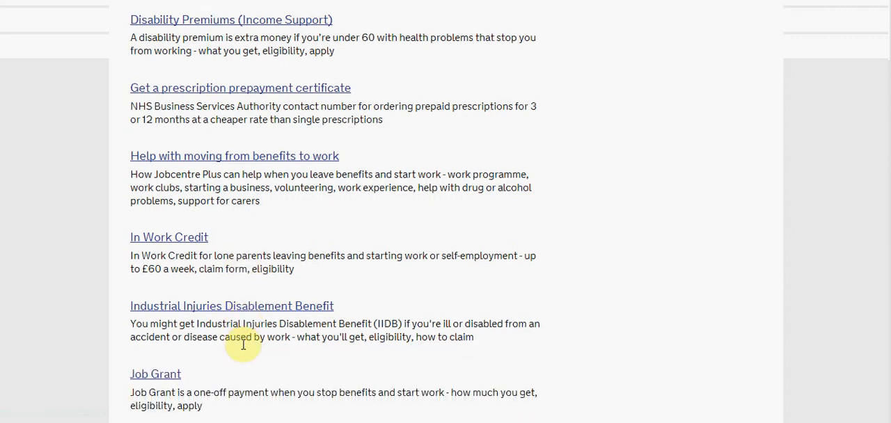
scroll(down, 3)
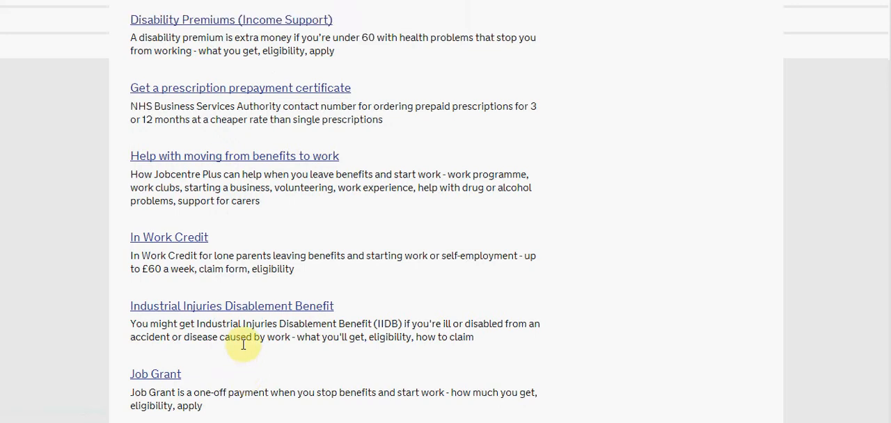
scroll(up, 3)
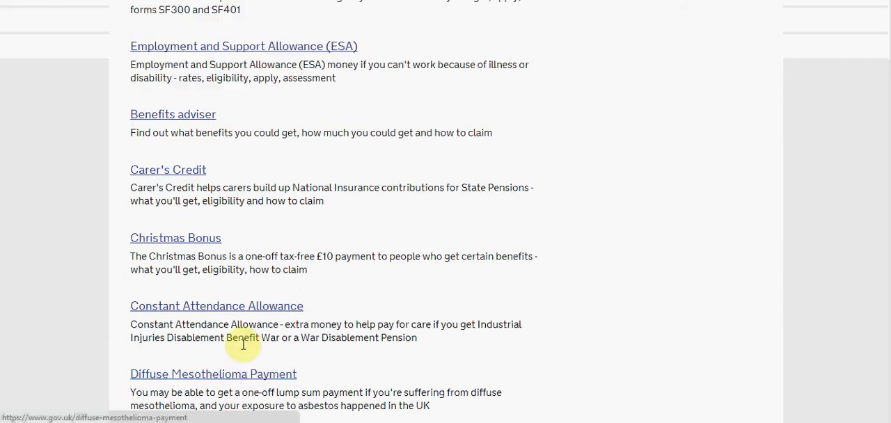
scroll(up, 3)
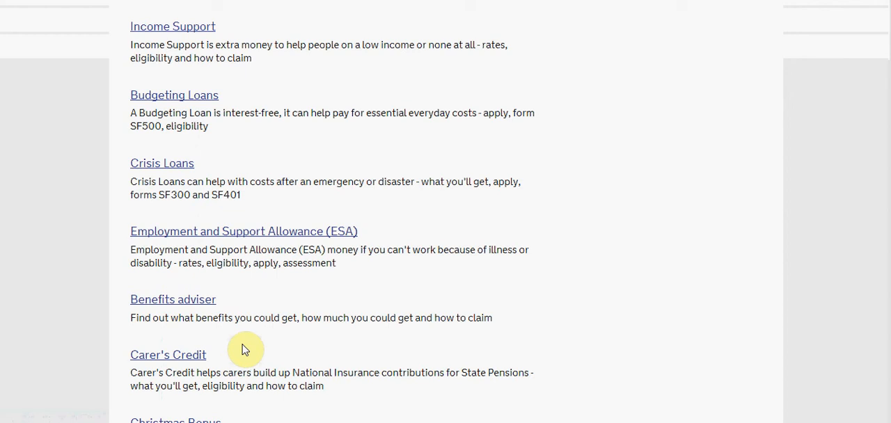
scroll(up, 3)
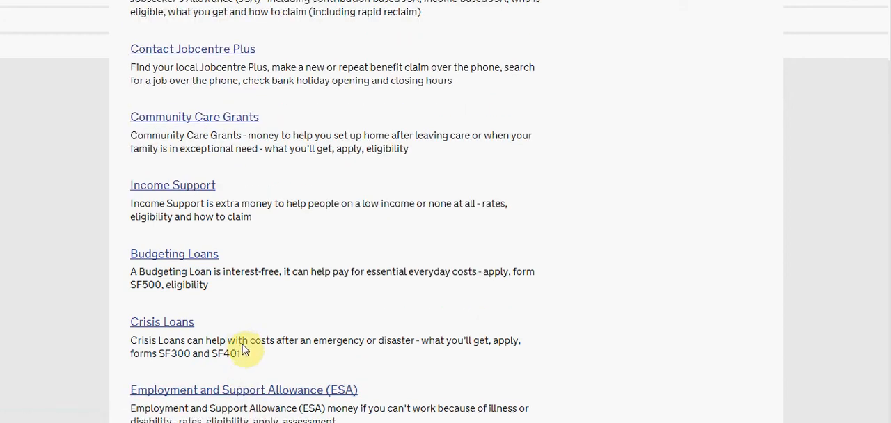
scroll(up, 3)
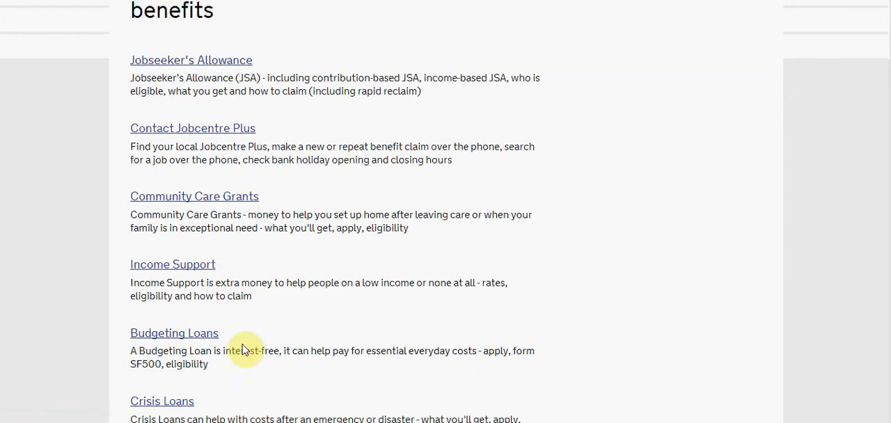
mouse_move(284, 245)
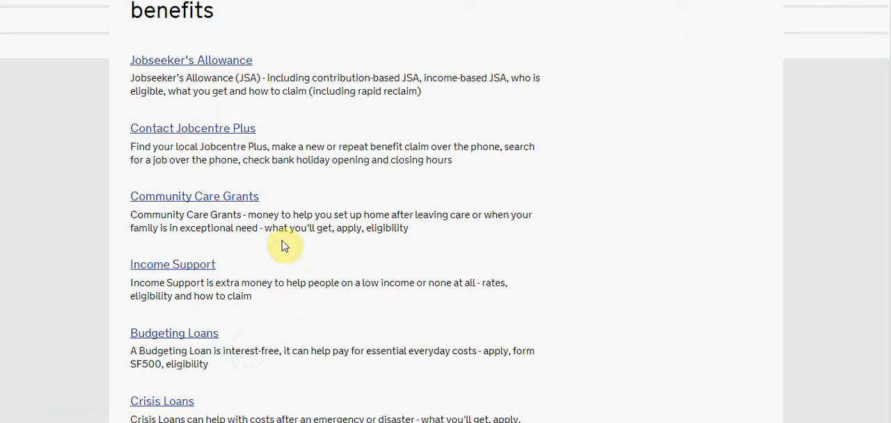
mouse_move(271, 126)
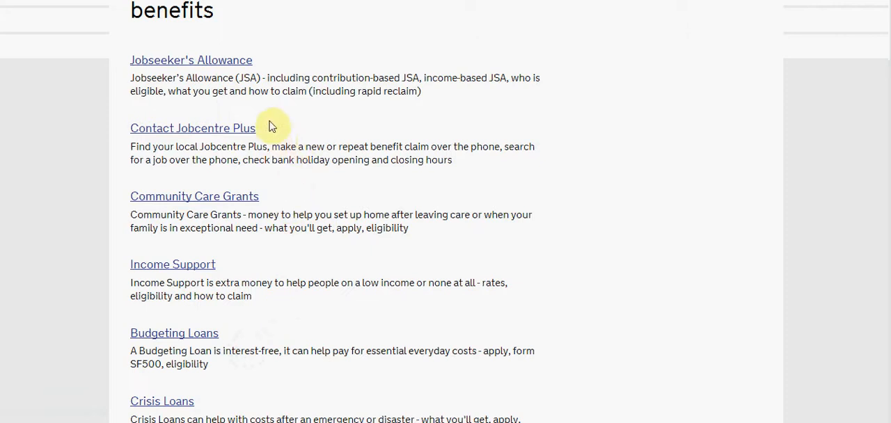
mouse_move(264, 108)
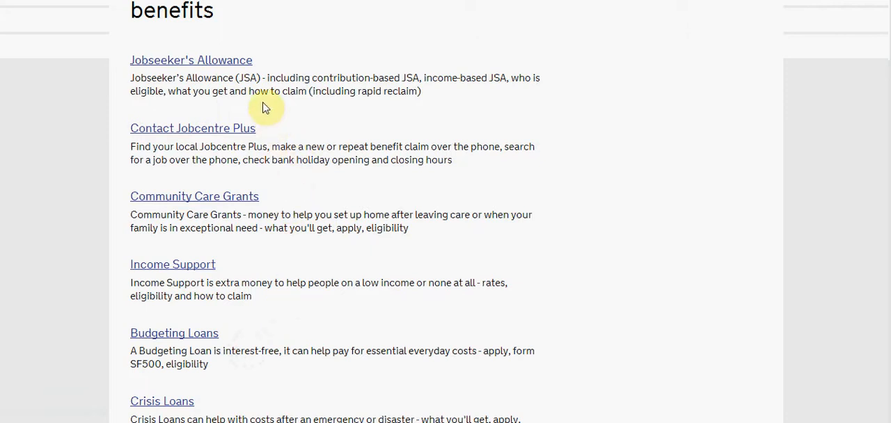
Open the Jobseeker's Allowance guide showing weekly rates and qualifying conditions.
click(191, 59)
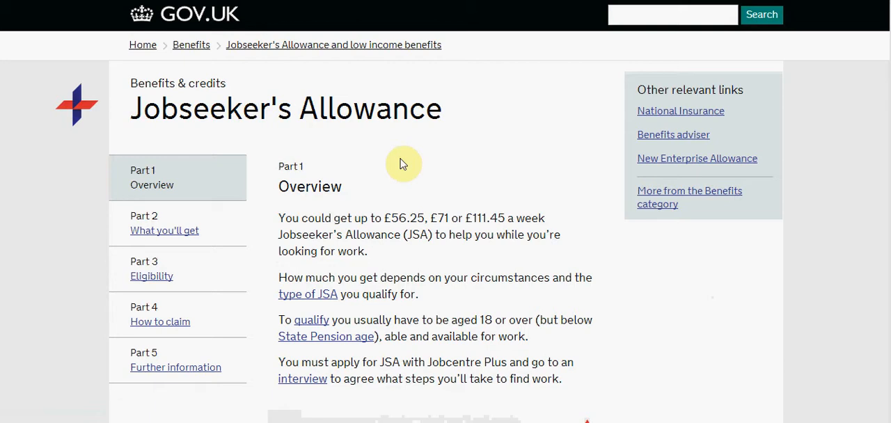
mouse_move(590, 172)
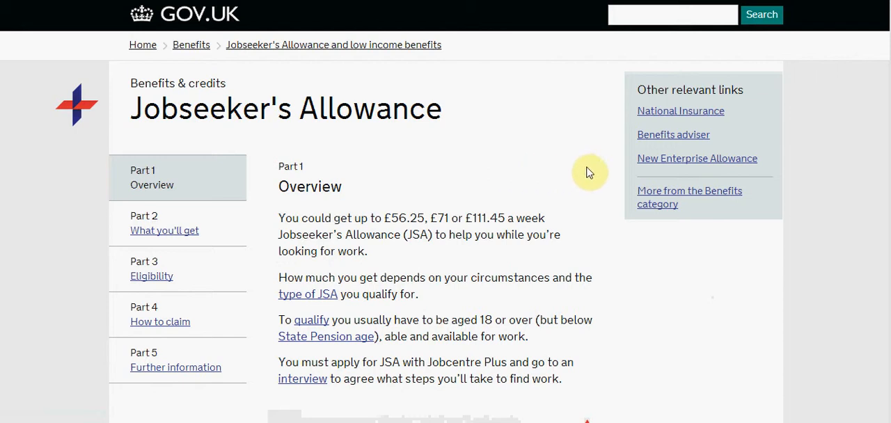
click(697, 158)
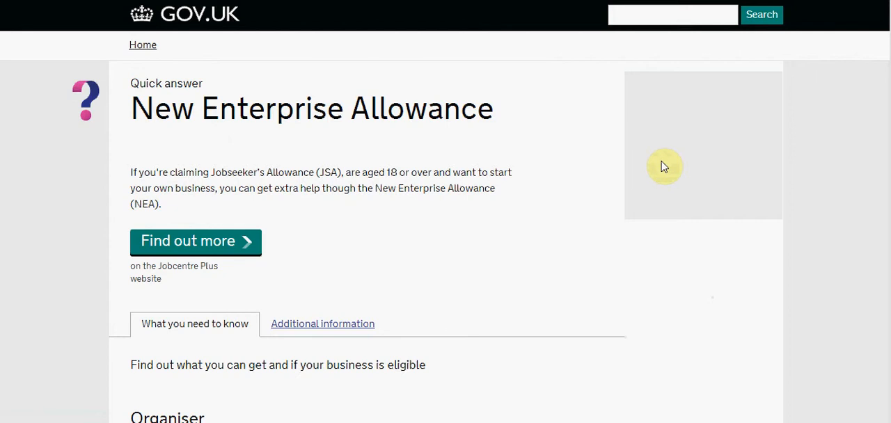
mouse_move(860, 154)
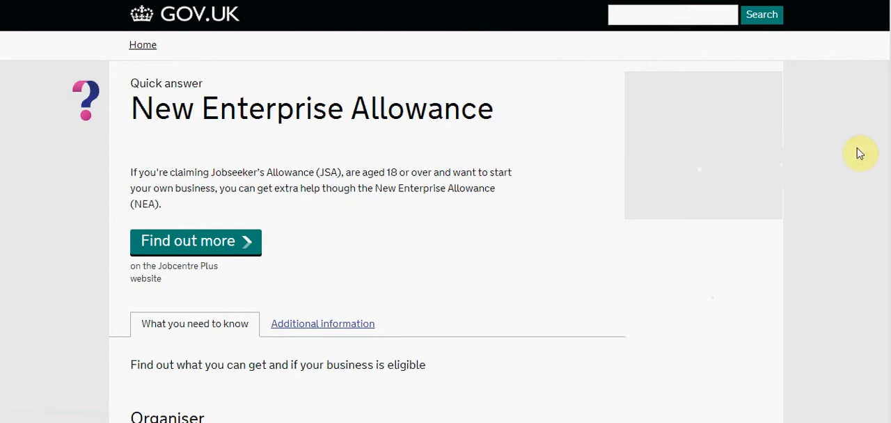
scroll(down, 3)
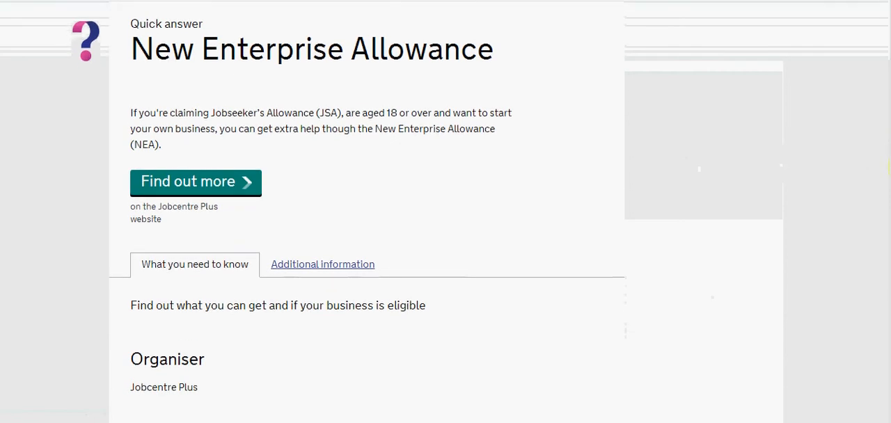
scroll(down, 3)
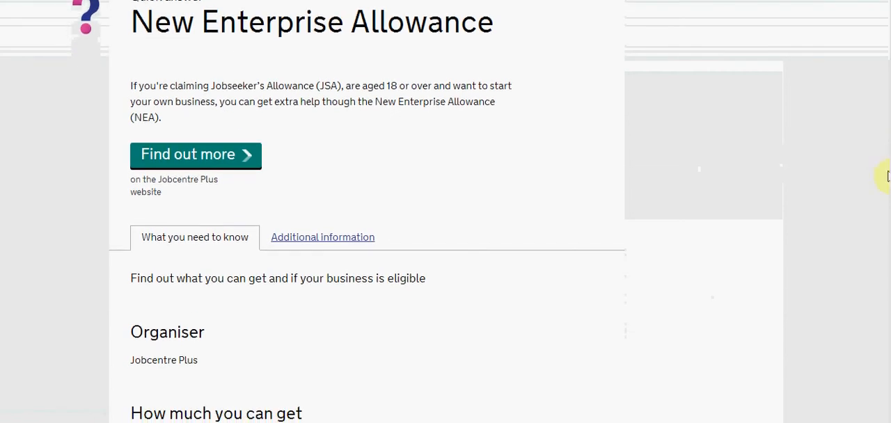
mouse_move(524, 292)
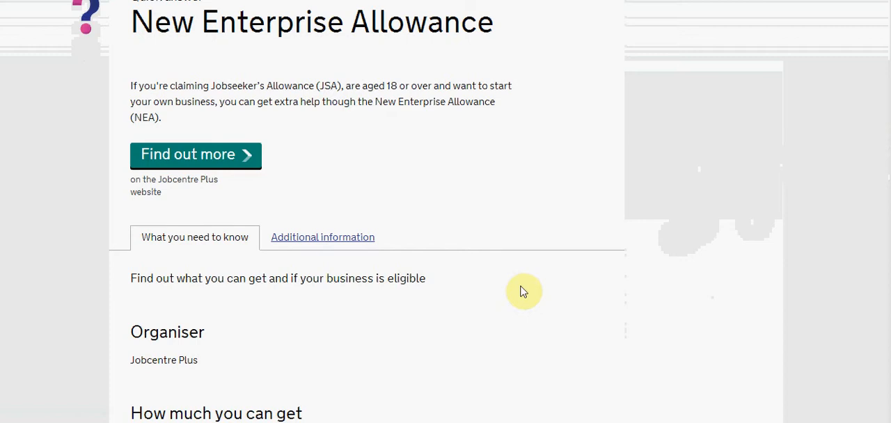
scroll(down, 3)
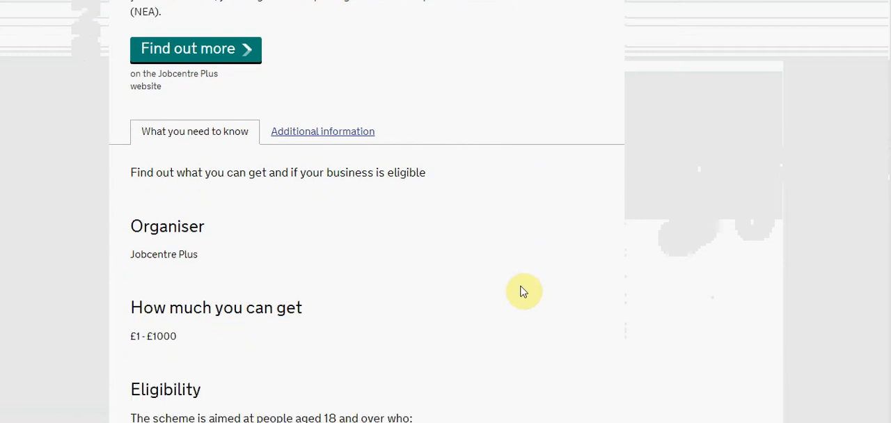
scroll(down, 3)
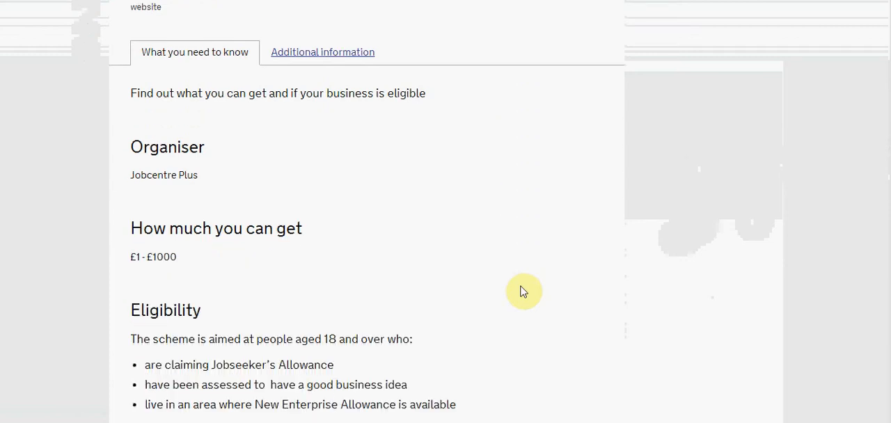
scroll(down, 3)
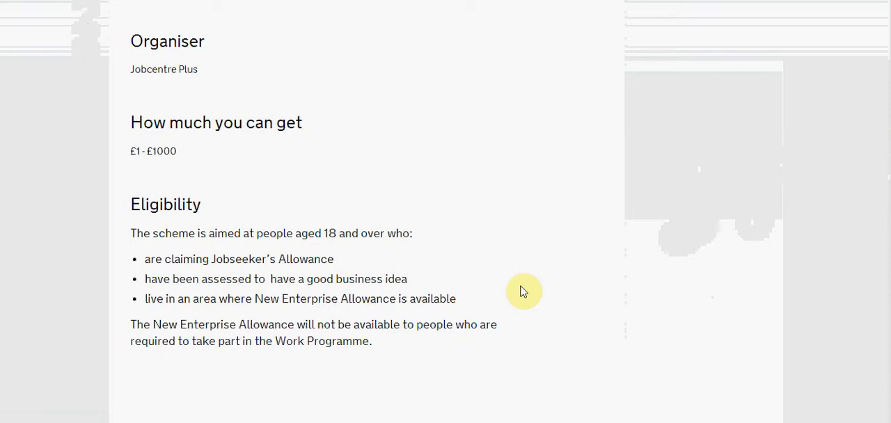
scroll(up, 3)
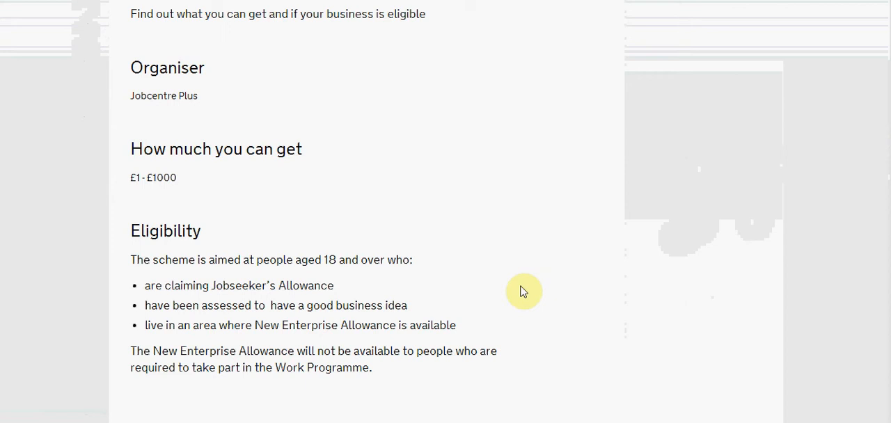
scroll(up, 3)
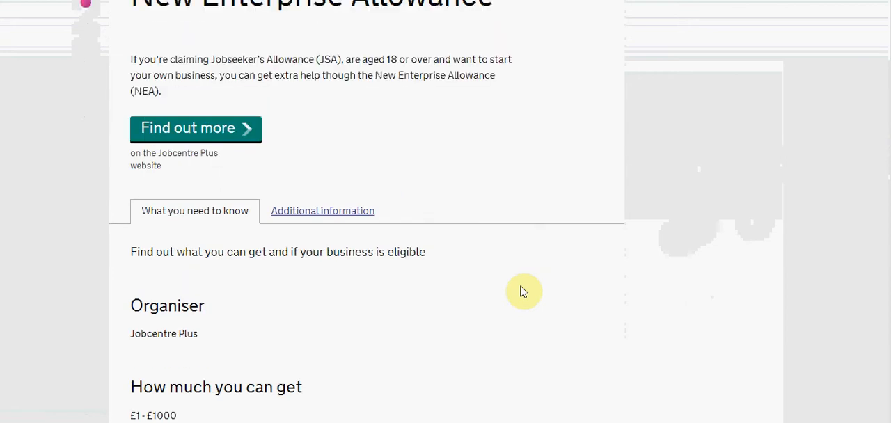
scroll(up, 3)
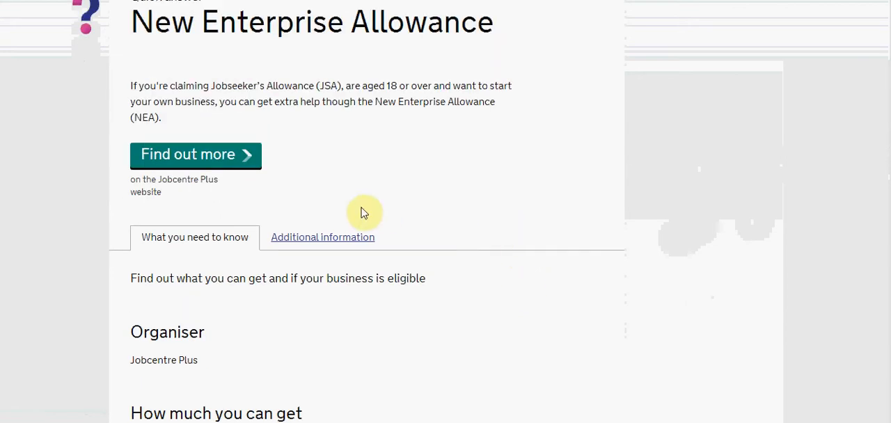
Read 'New Enterprise Allowance - what is it?' under the Additional information tab.
click(322, 236)
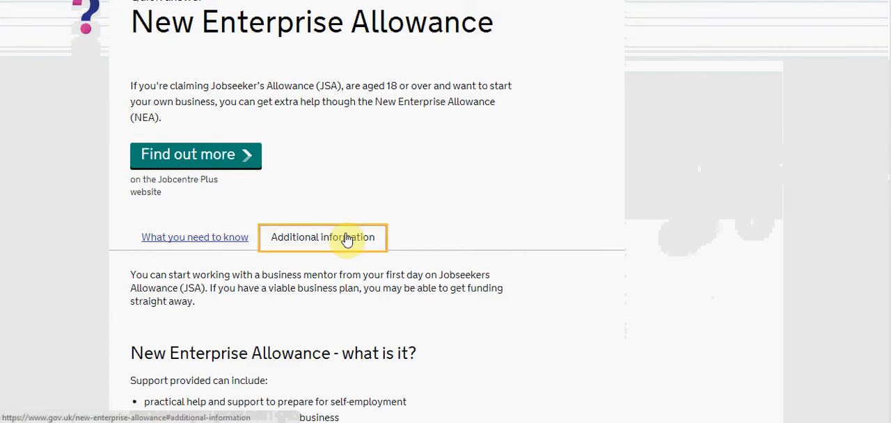
mouse_move(662, 282)
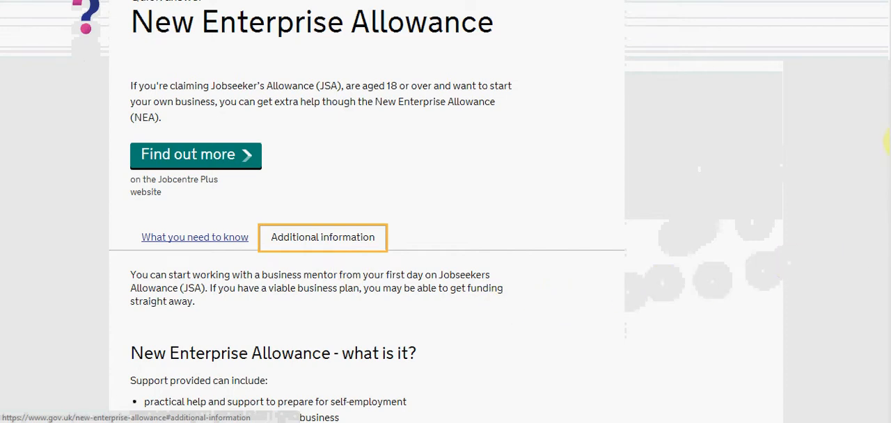
scroll(down, 3)
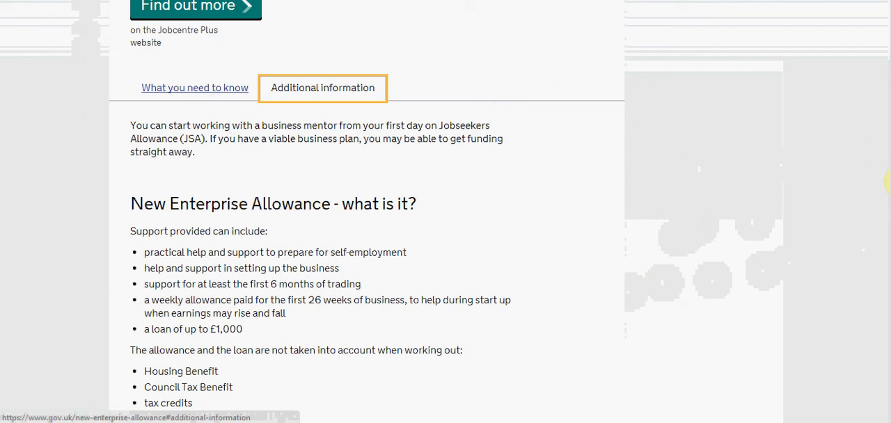
scroll(down, 3)
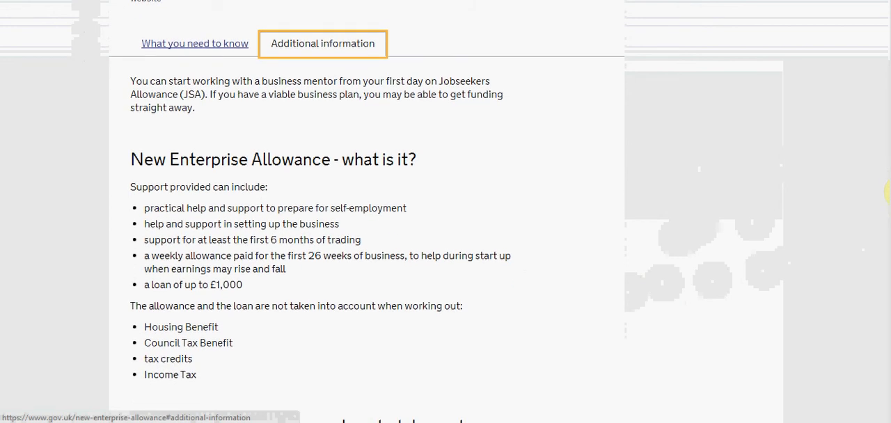
mouse_move(492, 356)
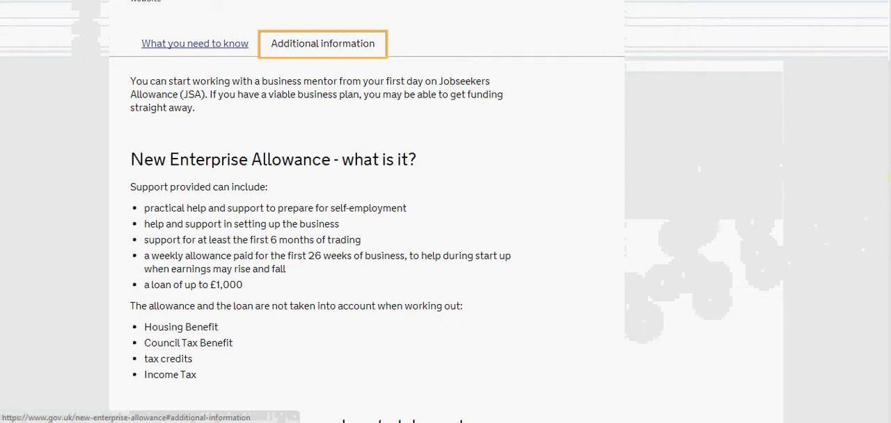
scroll(down, 3)
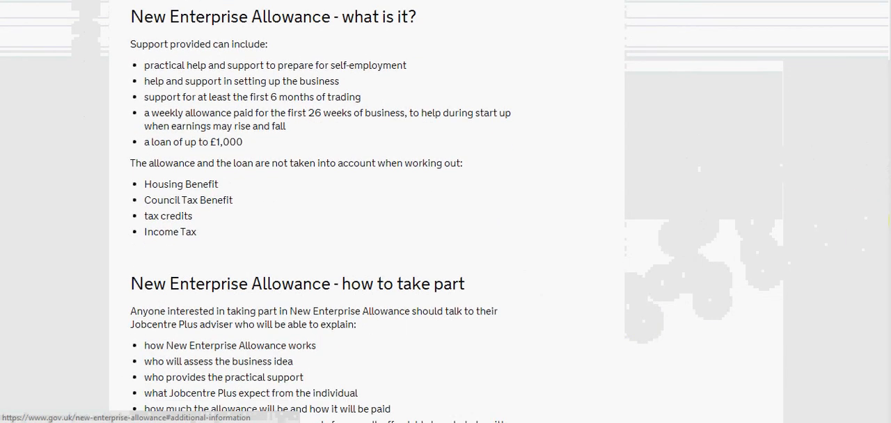
scroll(down, 3)
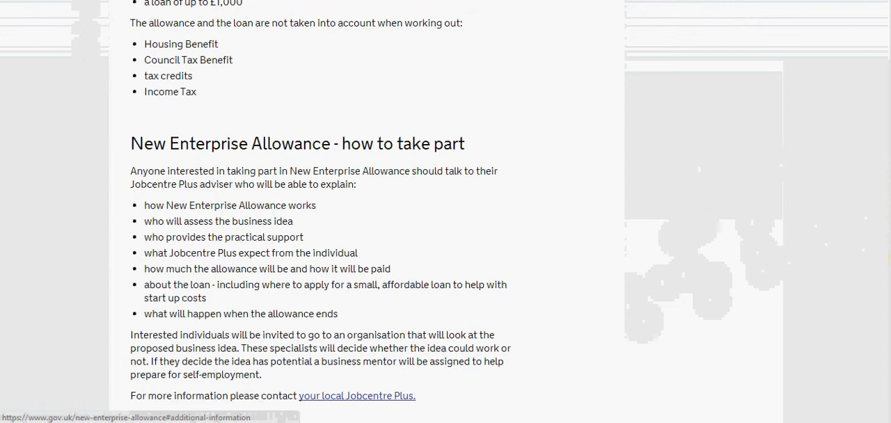
mouse_move(399, 222)
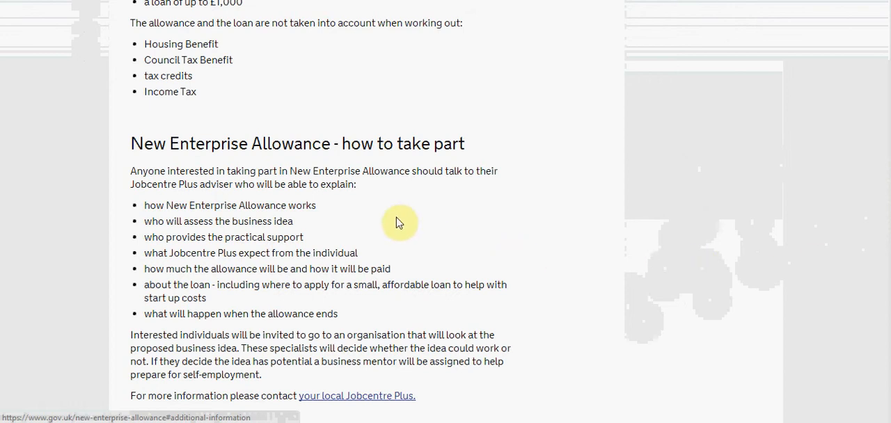
mouse_move(229, 169)
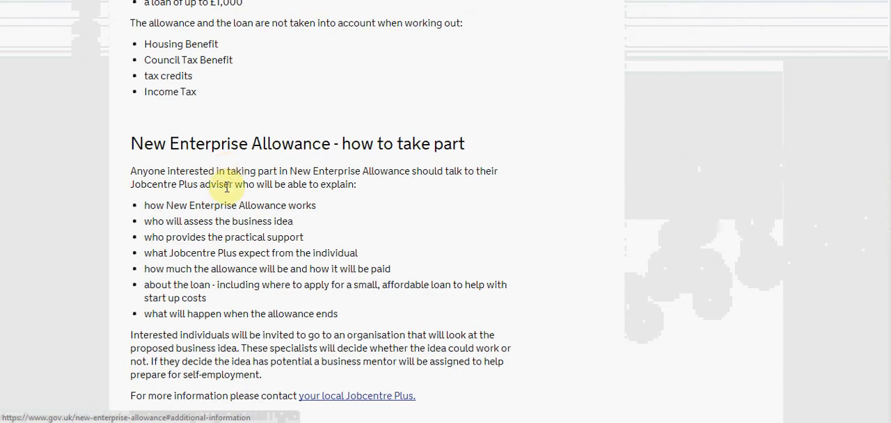
mouse_move(228, 201)
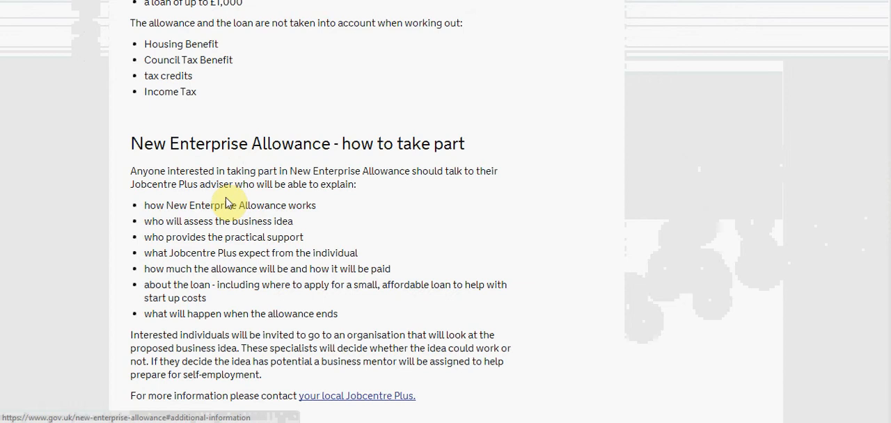
mouse_move(226, 223)
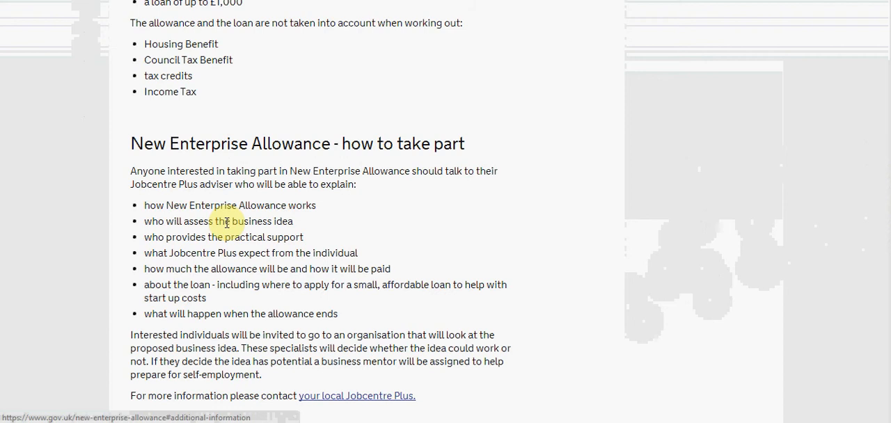
mouse_move(531, 214)
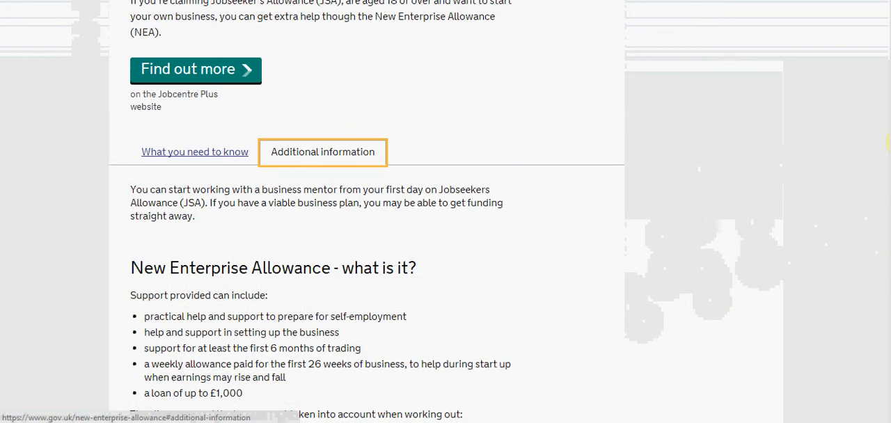
scroll(up, 3)
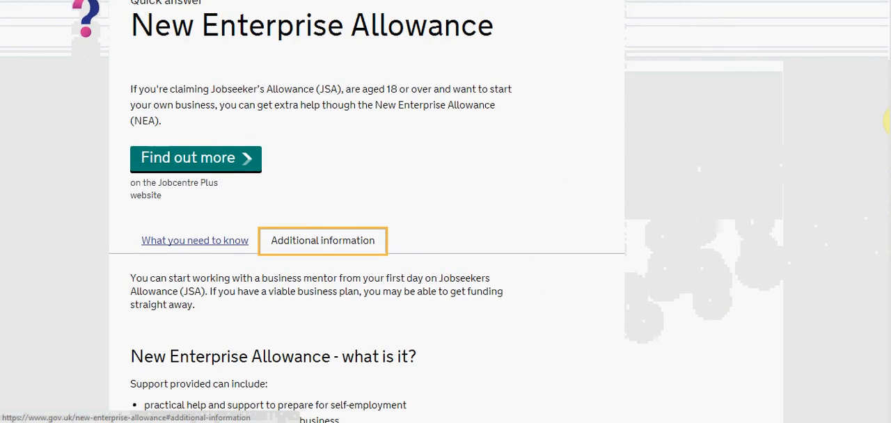
scroll(up, 3)
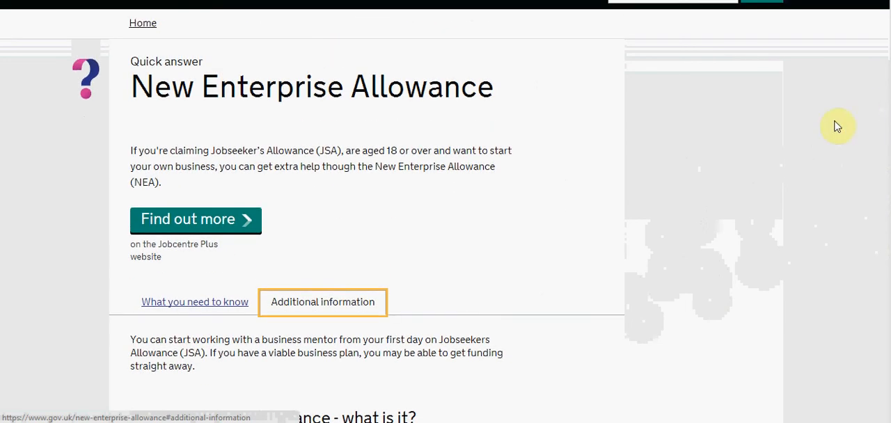
mouse_move(494, 229)
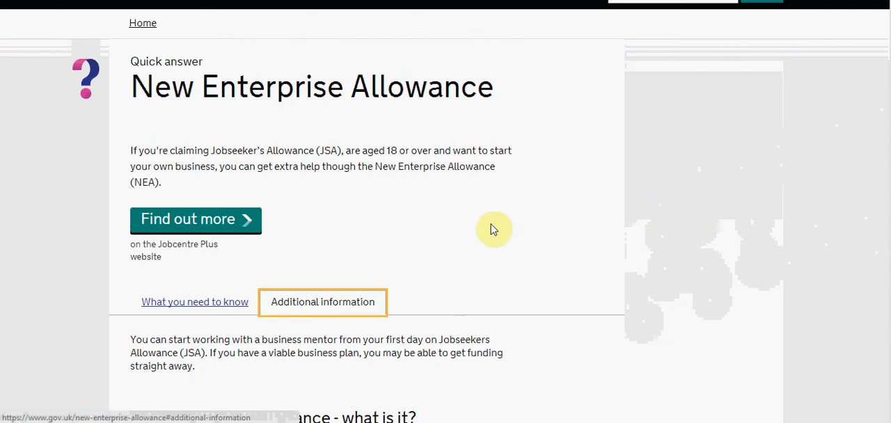
mouse_move(277, 222)
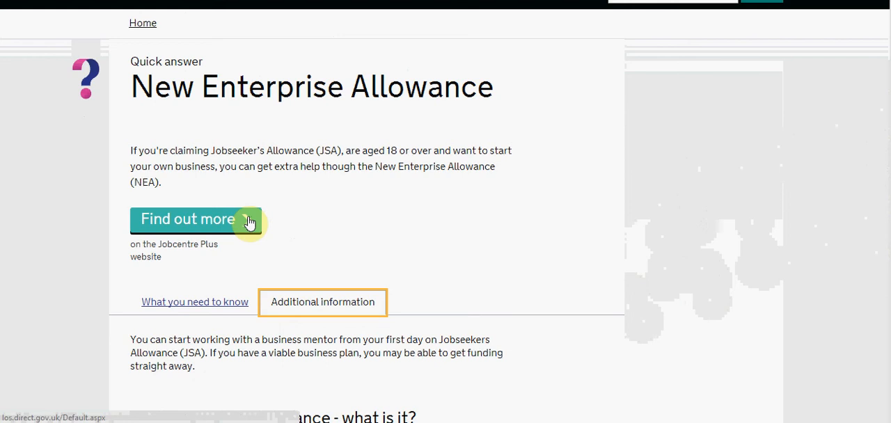
Follow 'Find out more' to the Jobcentre Plus local office postcode search.
click(188, 218)
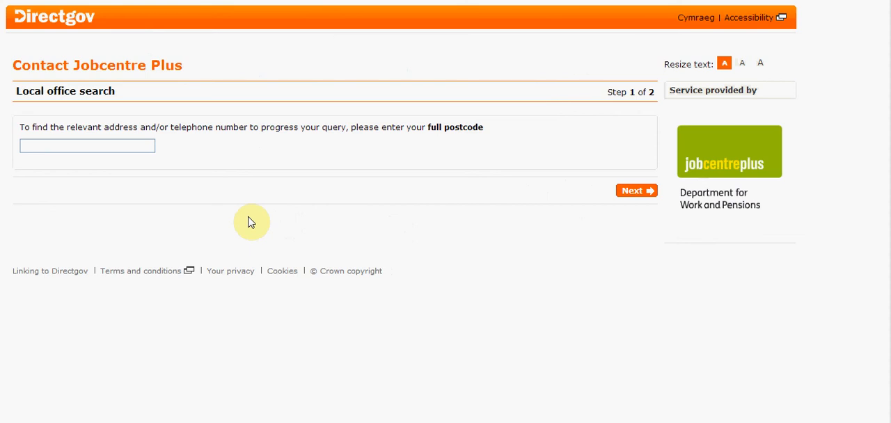
mouse_move(239, 214)
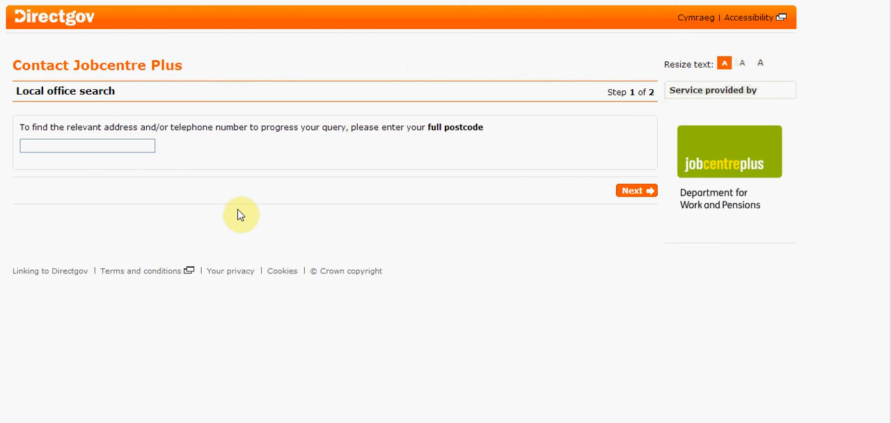
mouse_move(236, 139)
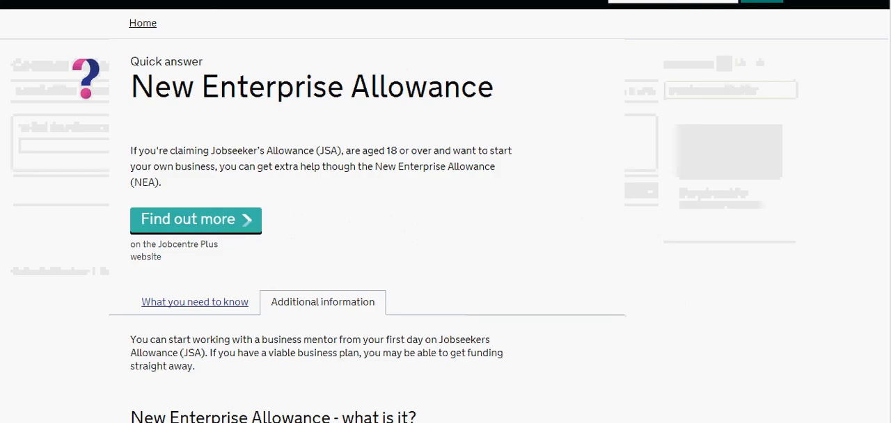
mouse_move(284, 187)
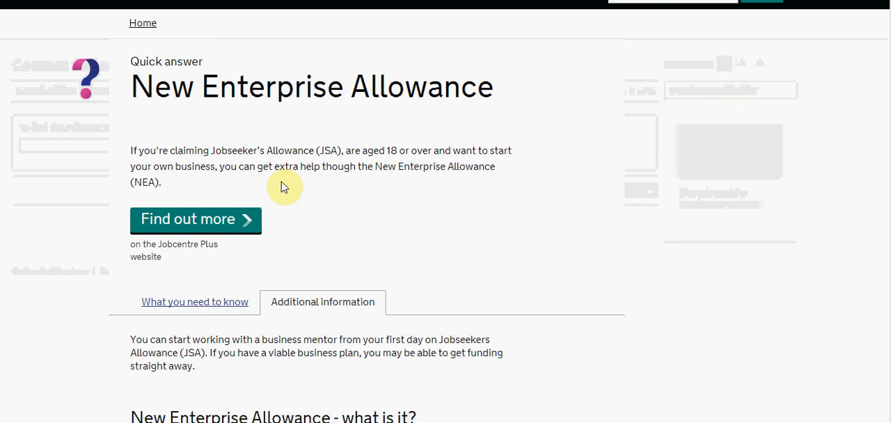